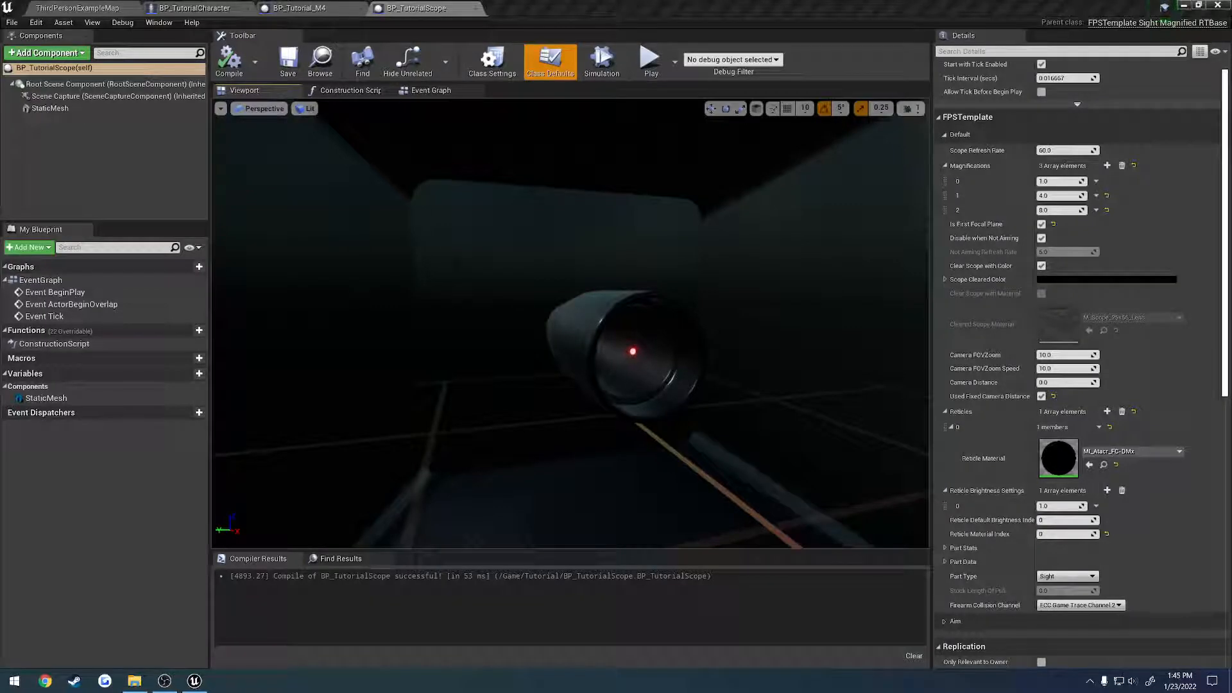
mouse_move(124, 126)
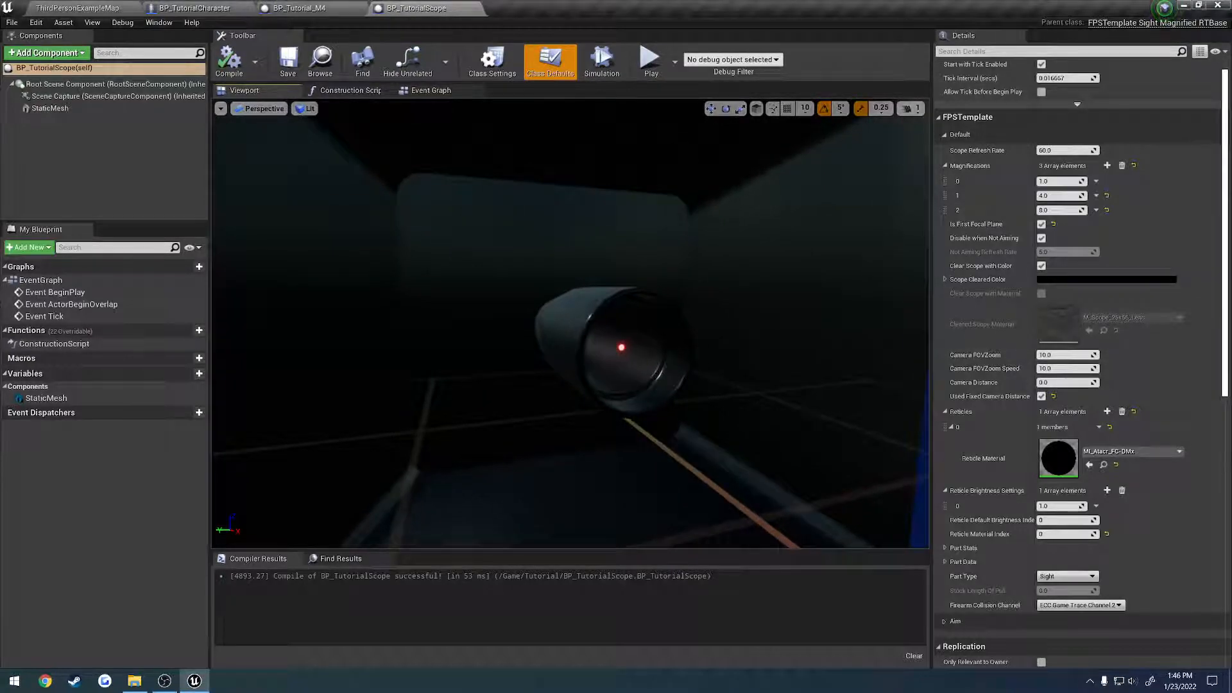
- Return from the scope blueprint to the ThirdPersonExampleMap level
left_click(75, 7)
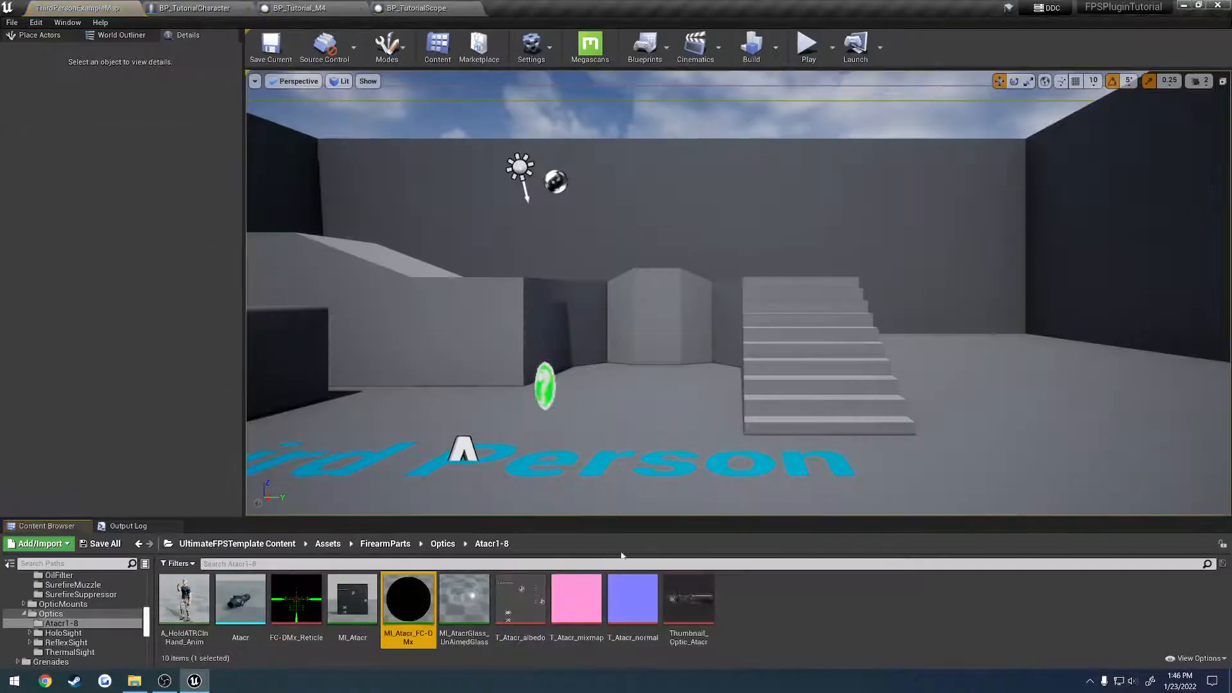
- Open MI_Atacr_FC-DMx and raise OuterRingBlur to about 0.56
double_click(408, 599)
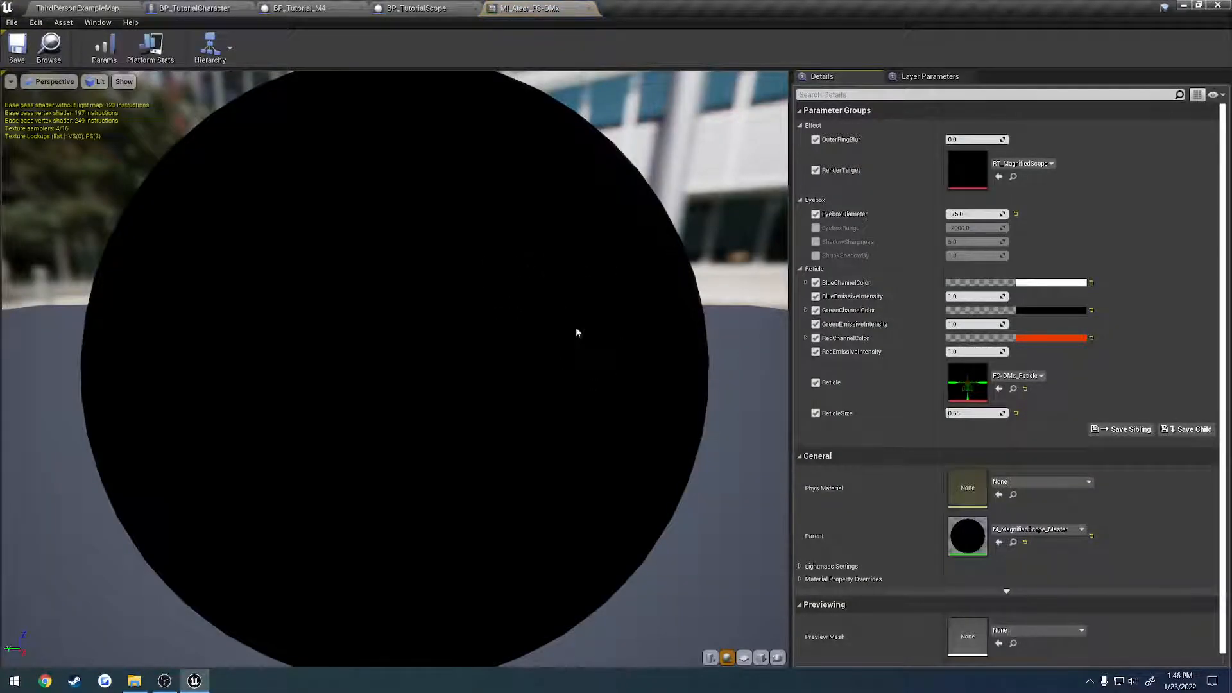
mouse_move(527, 7)
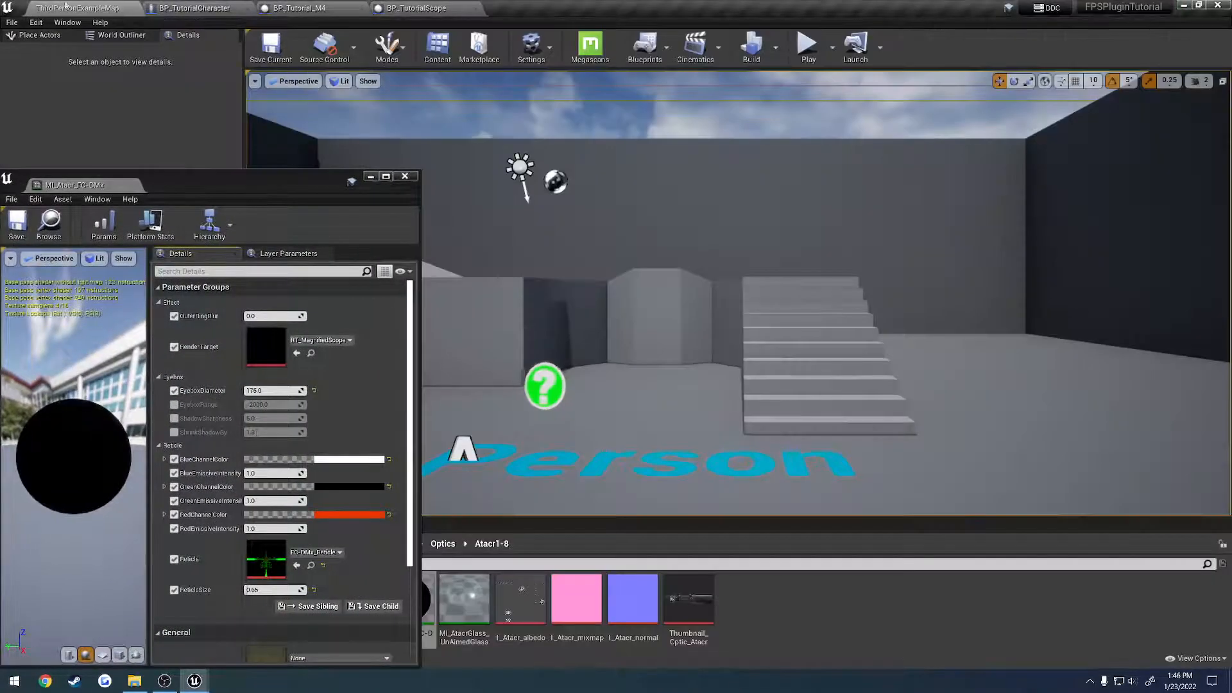
left_click(808, 48)
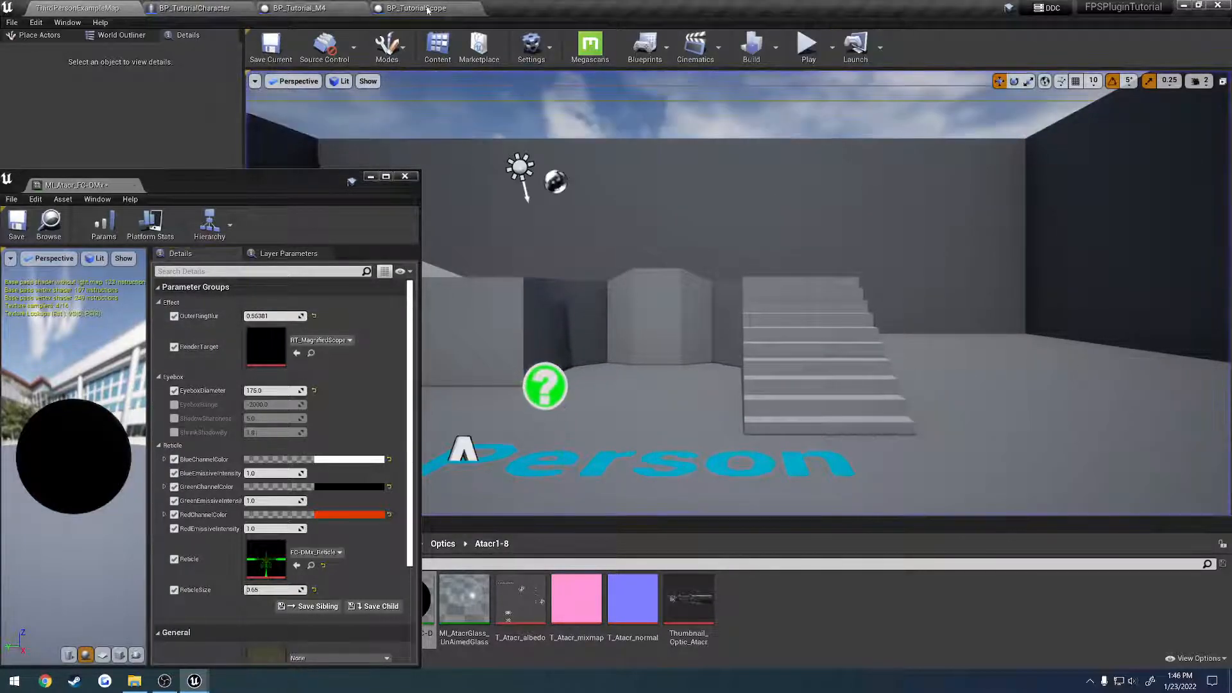
- Start playing the level to see the scoped rifle in first person
left_click(416, 8)
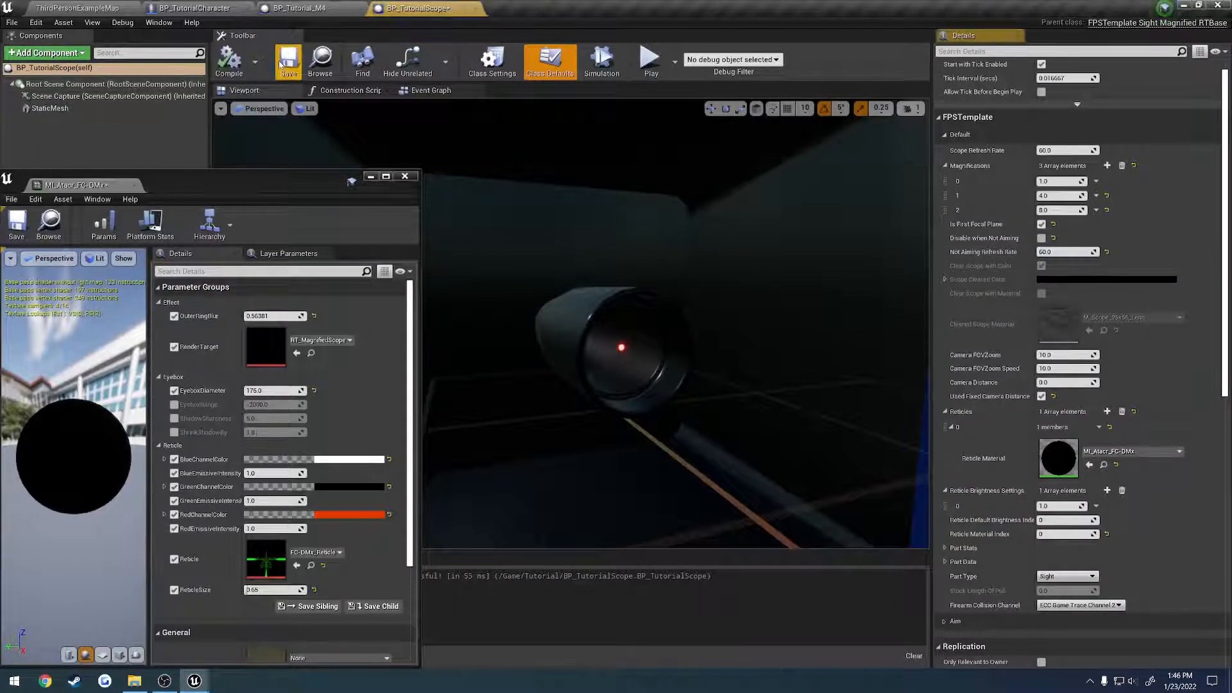
left_click(648, 59)
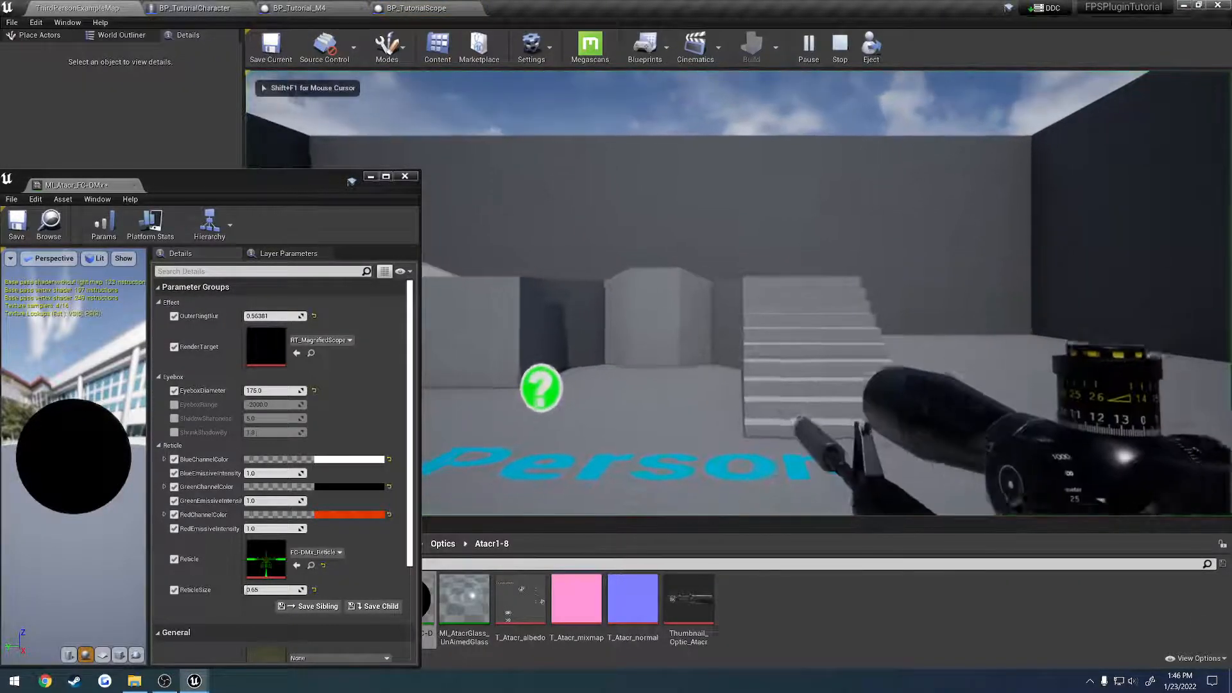
- Set OuterRingBlur back to 0.0 while aiming through the scope in play
left_click(871, 47)
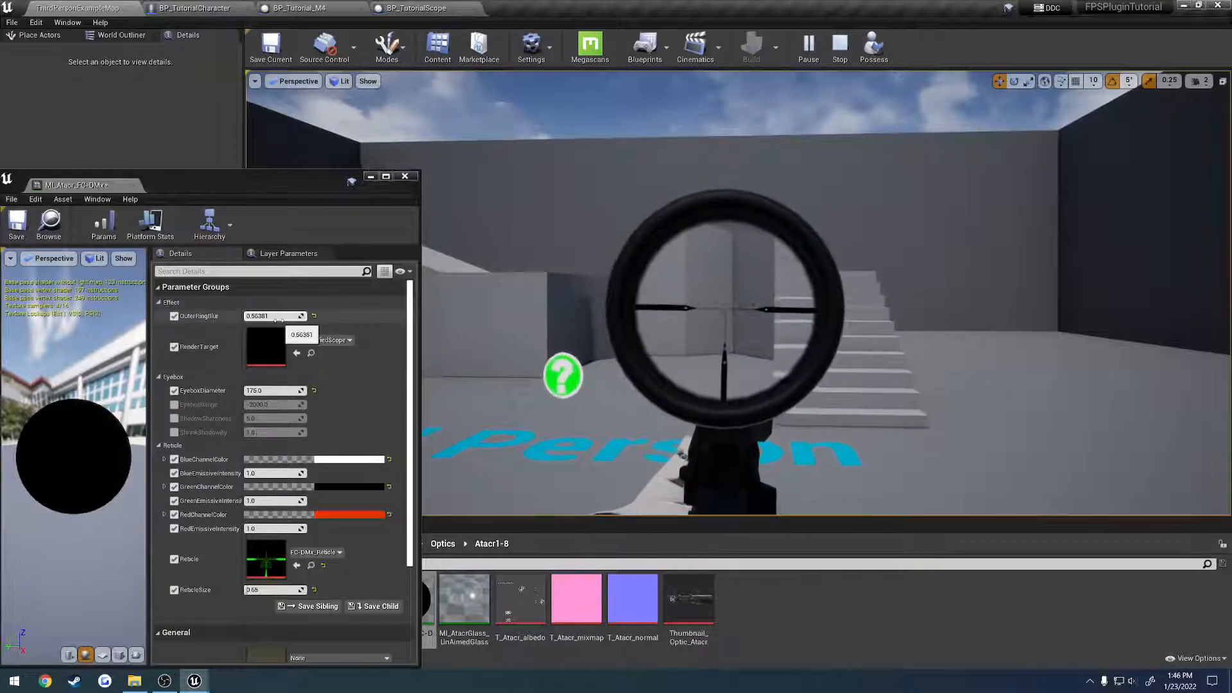
type("0.0")
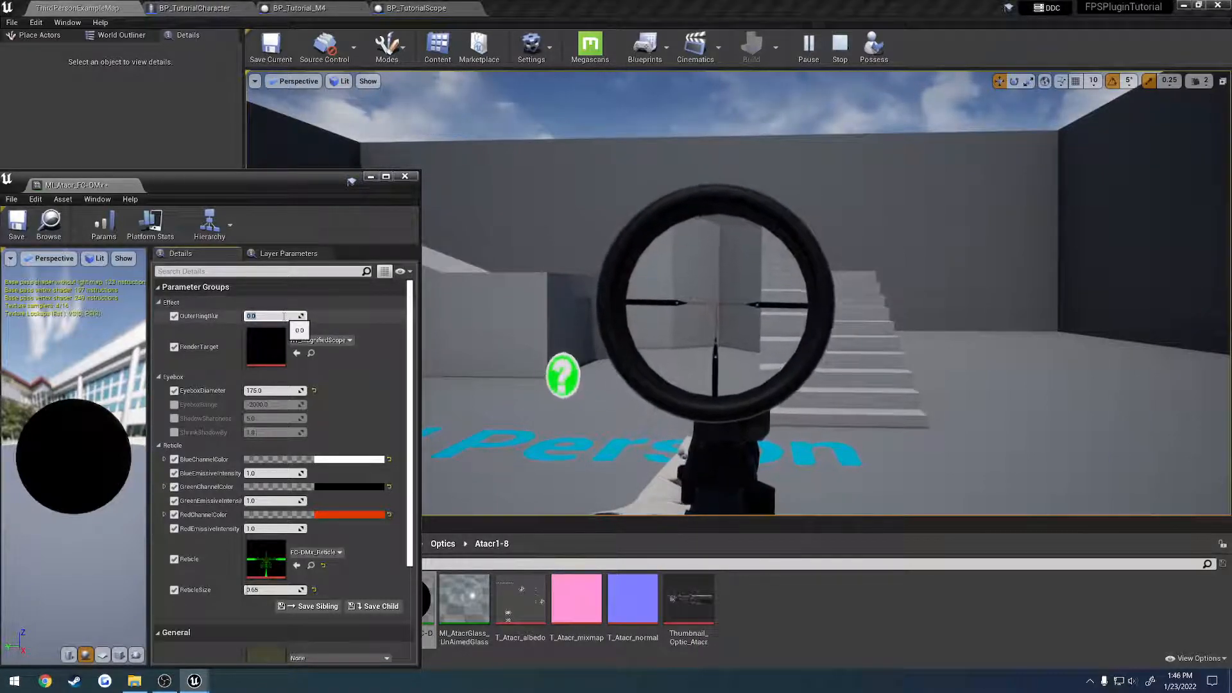
type("10.0")
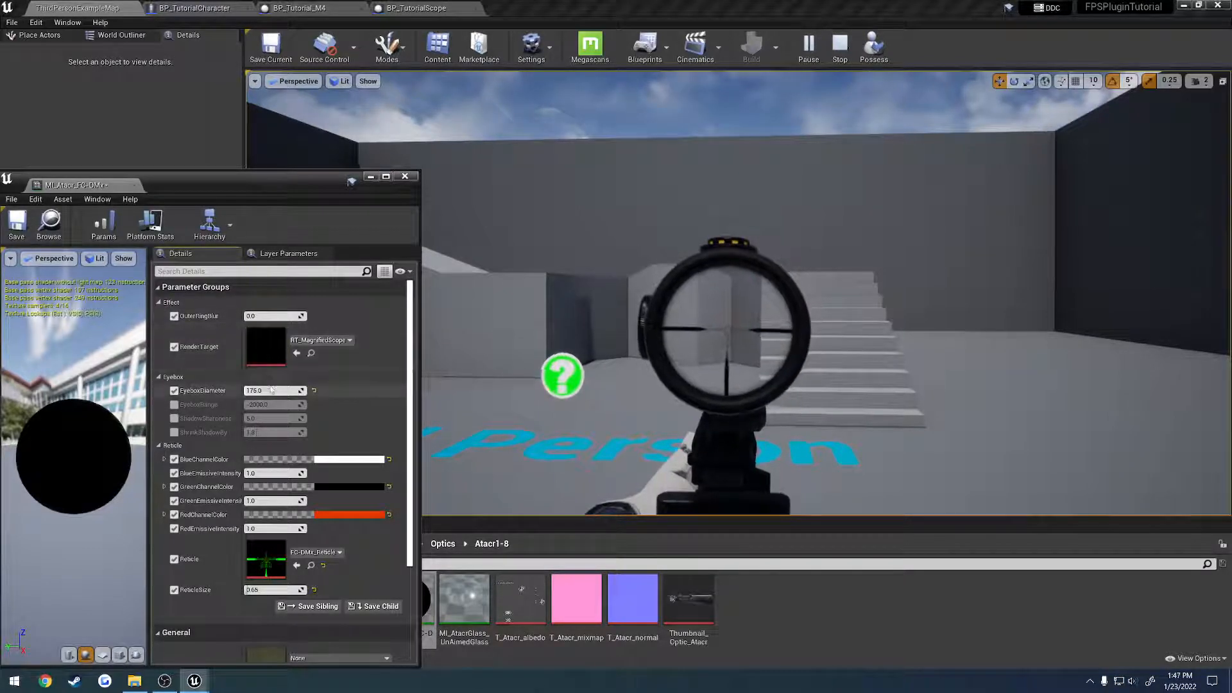
- Trial EyeboxDiameter at 22, 100 and 175, keeping 175 with EyeboxRange enabled
left_click_drag(275, 390, 283, 390)
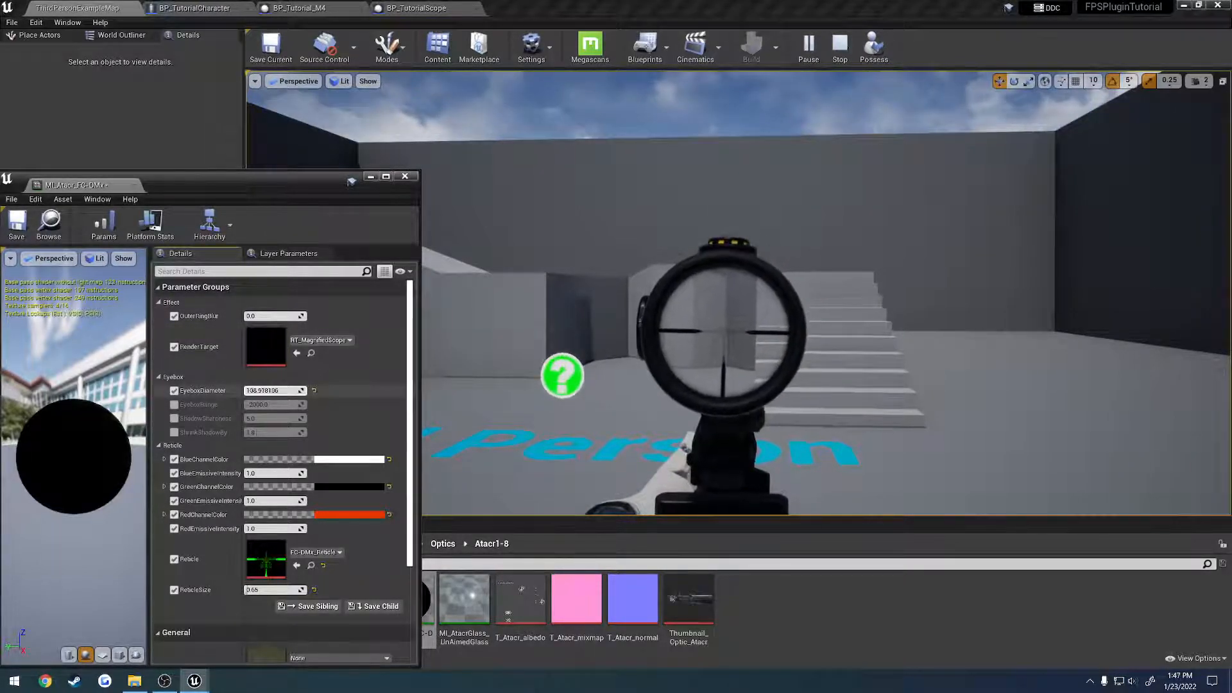
type("22.192766")
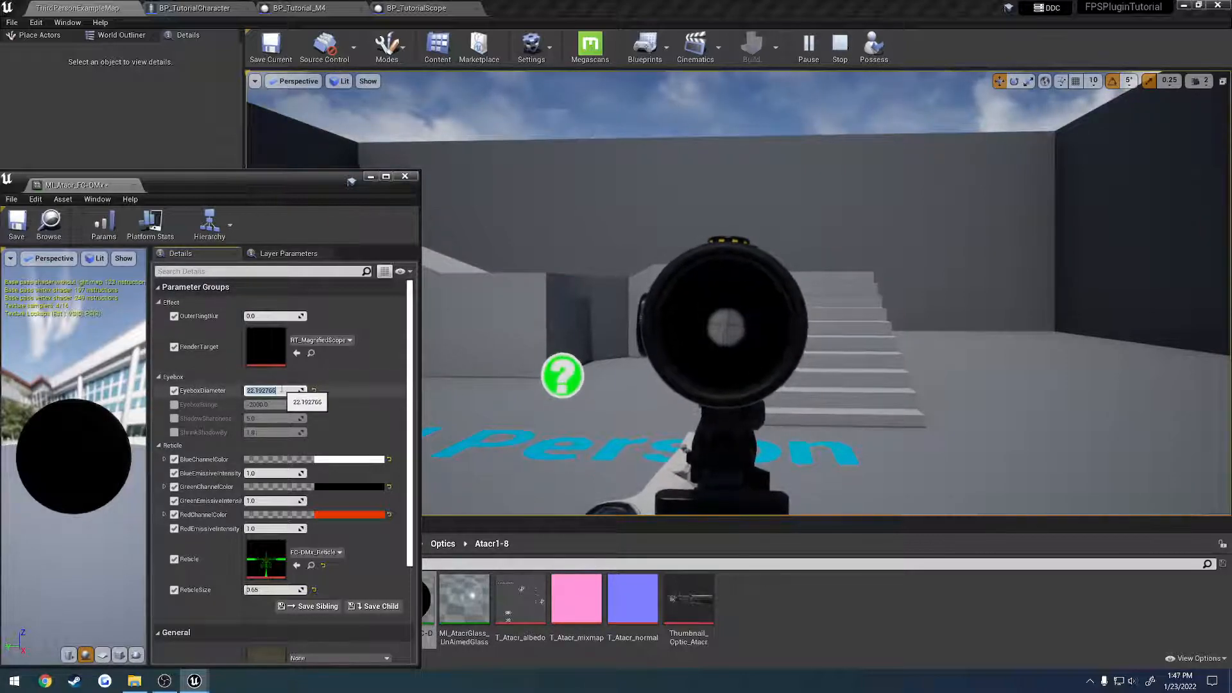
type("100.0")
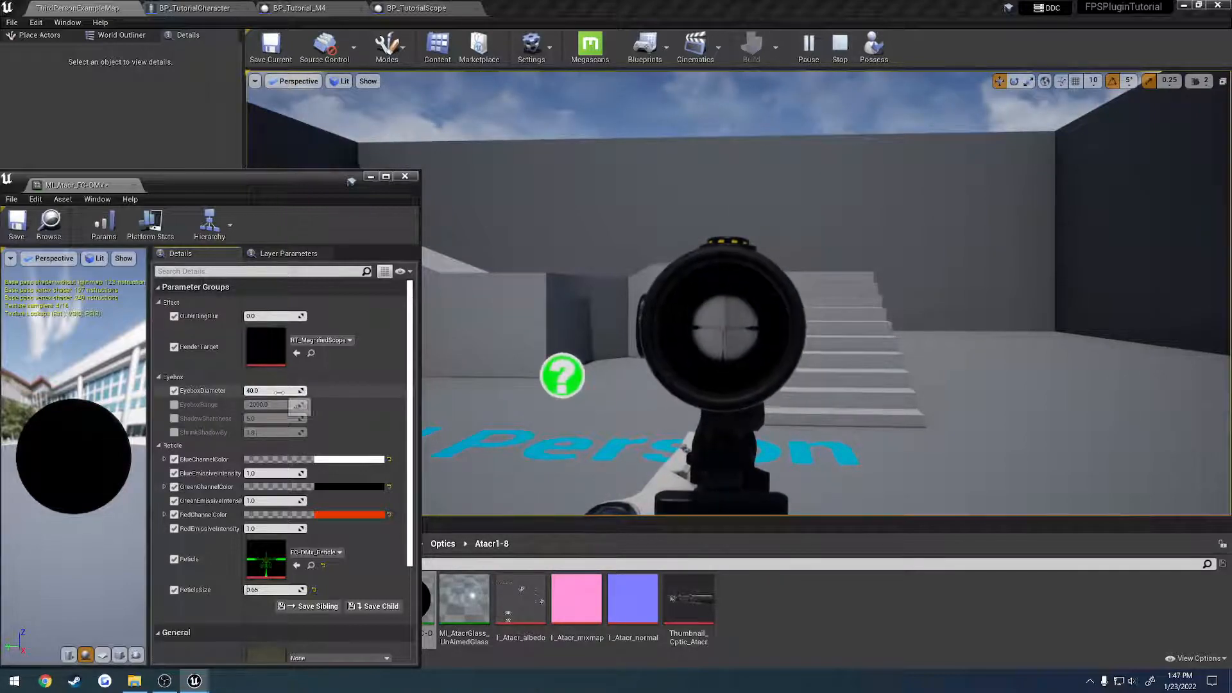
type("175.0")
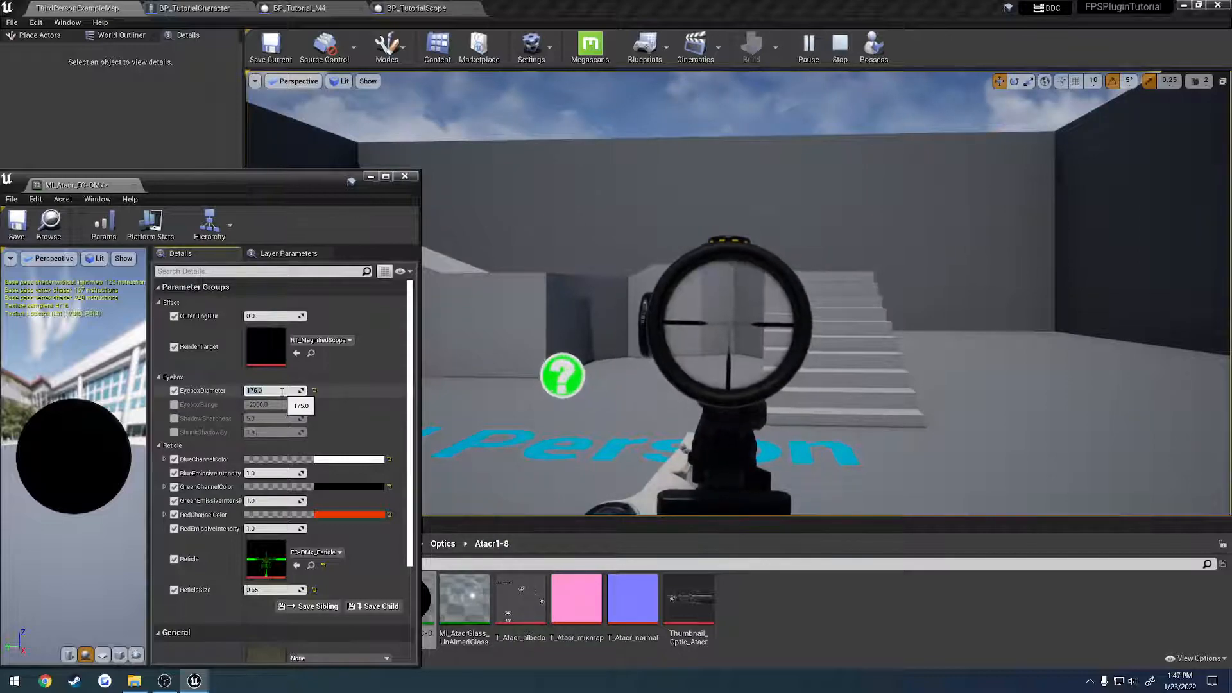
type("100.0")
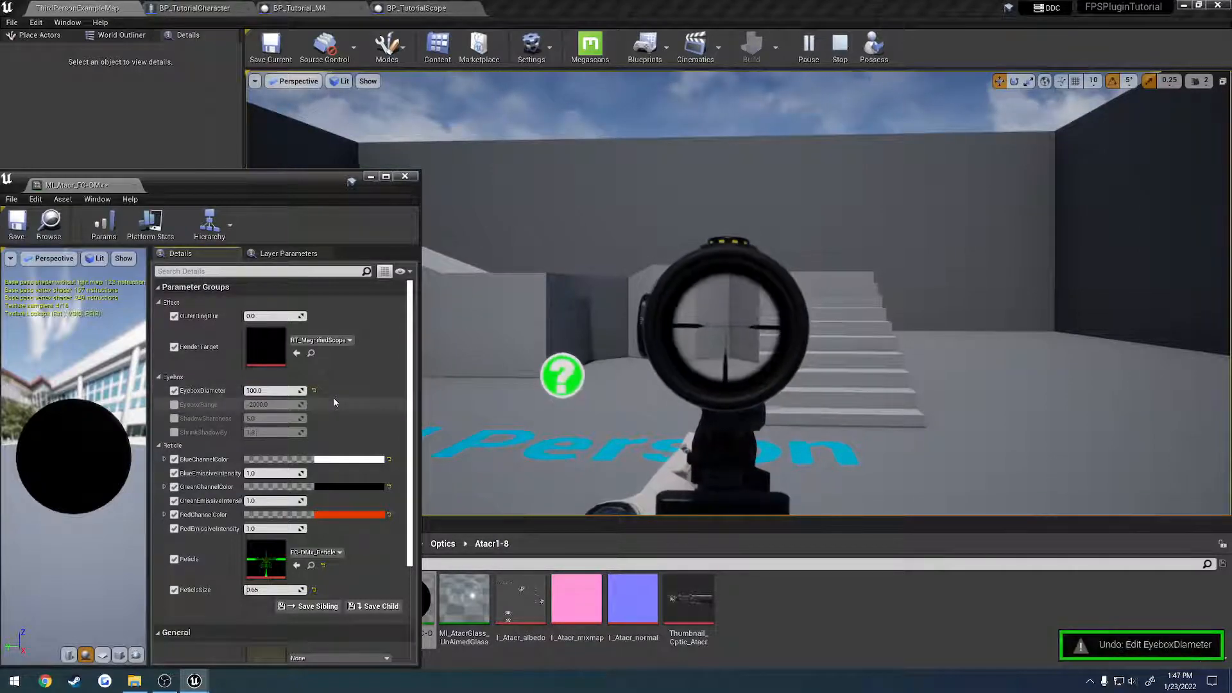
type("175.0")
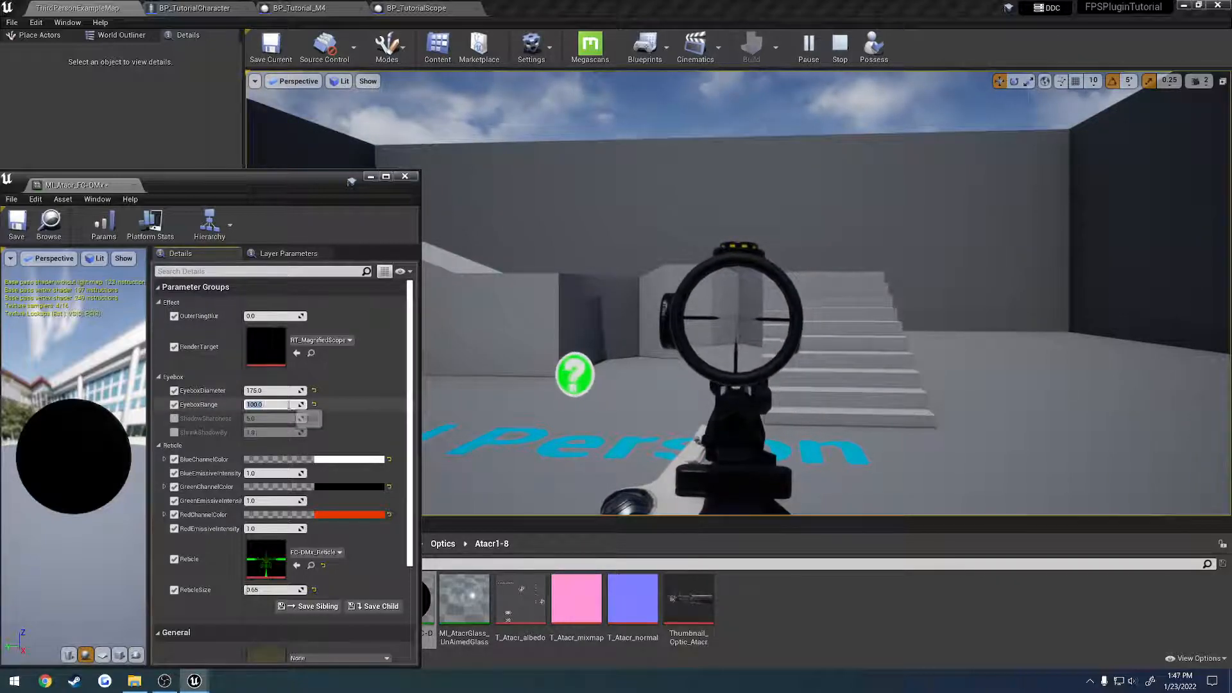
- Set EyeboxRange 2000, ShadowSharpness 3.0 and OuterRingBlur 1.5
type("2000.0")
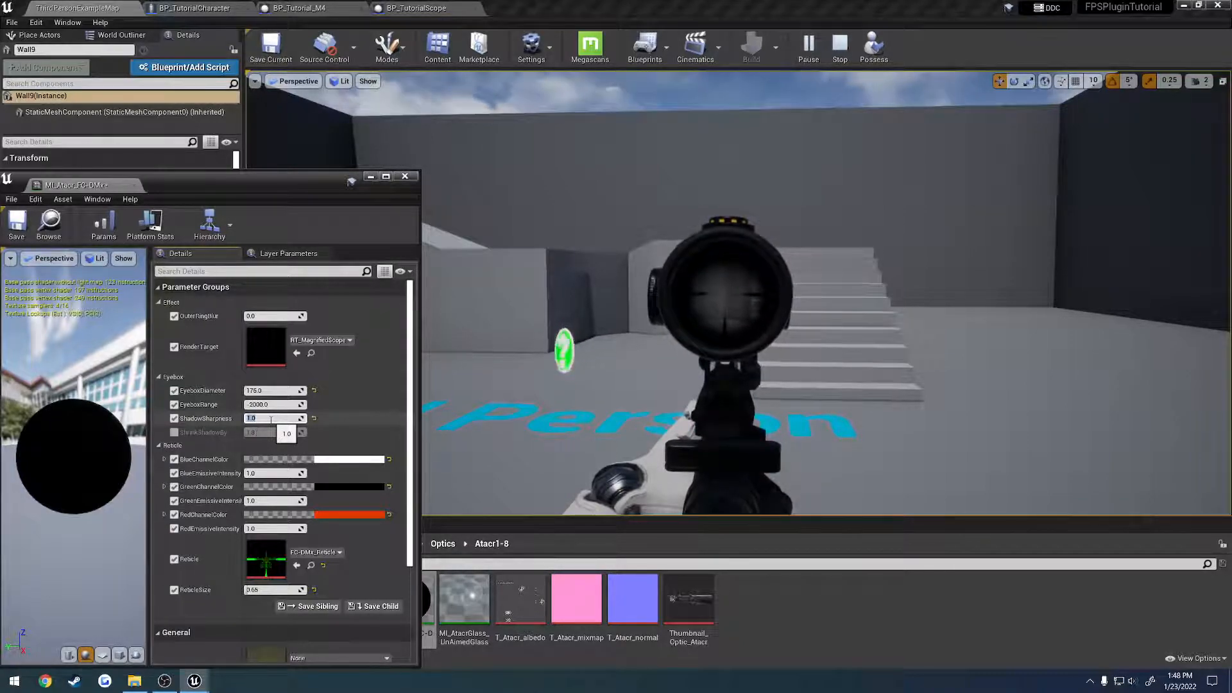
left_click_drag(267, 418, 286, 418)
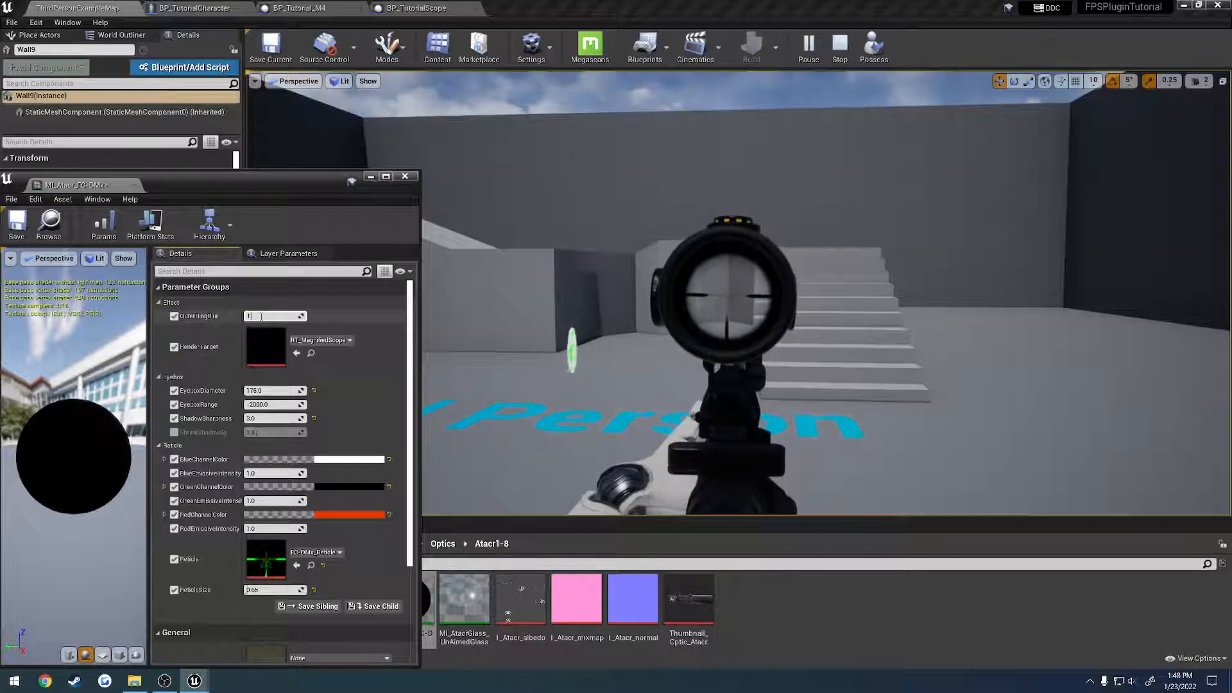
type("1.5")
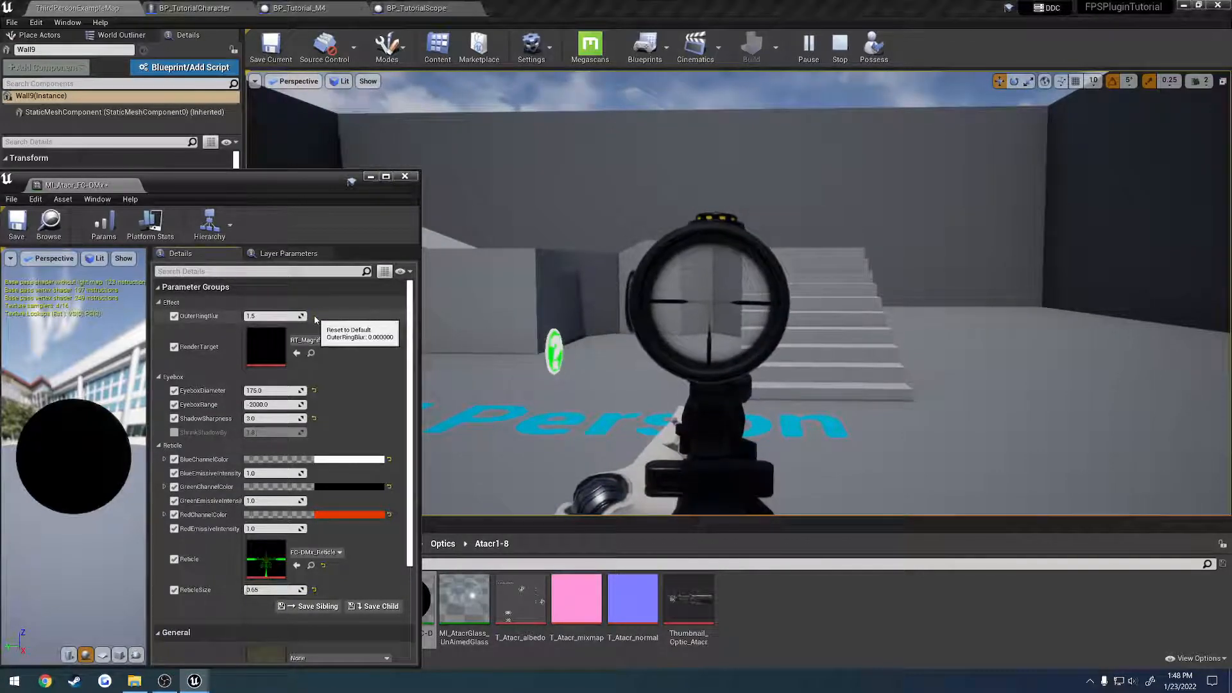
- Reset OuterRingBlur to its 0.0 default, with sharpness 5 and ShrinkShadowBy on
left_click(299, 315)
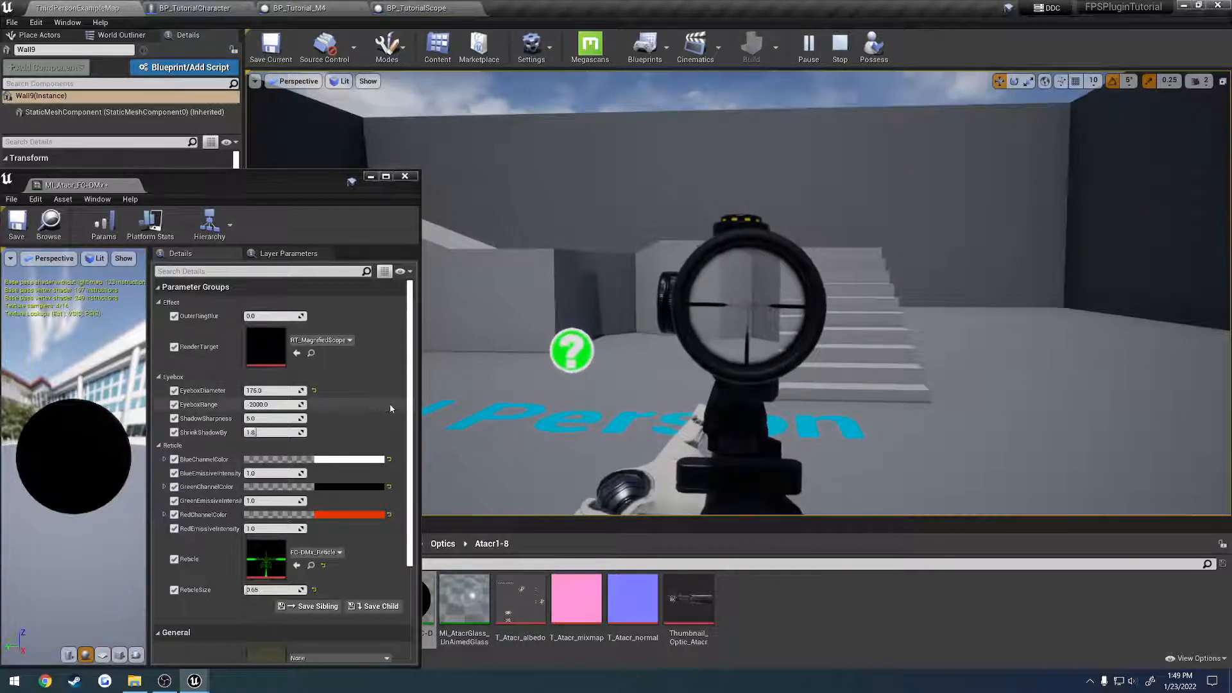
- Trial ReticleSize at 1.8 and settle near 0.66, then aim through the scope
scroll("down", 3)
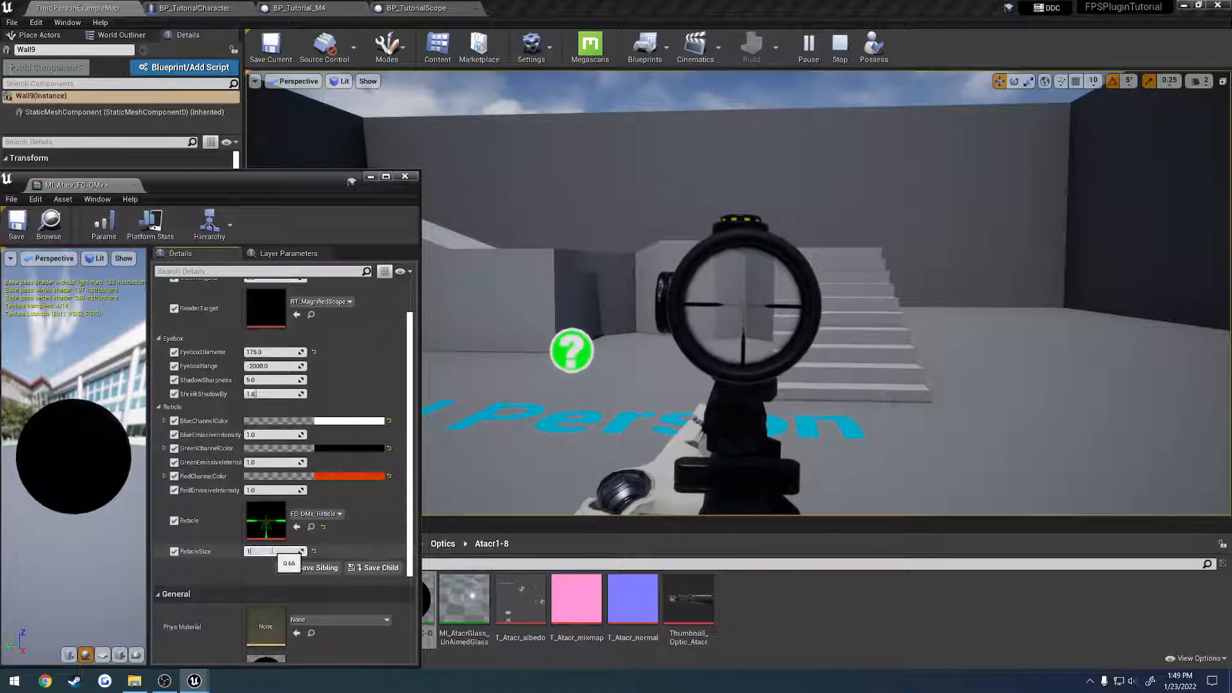
type("1.8")
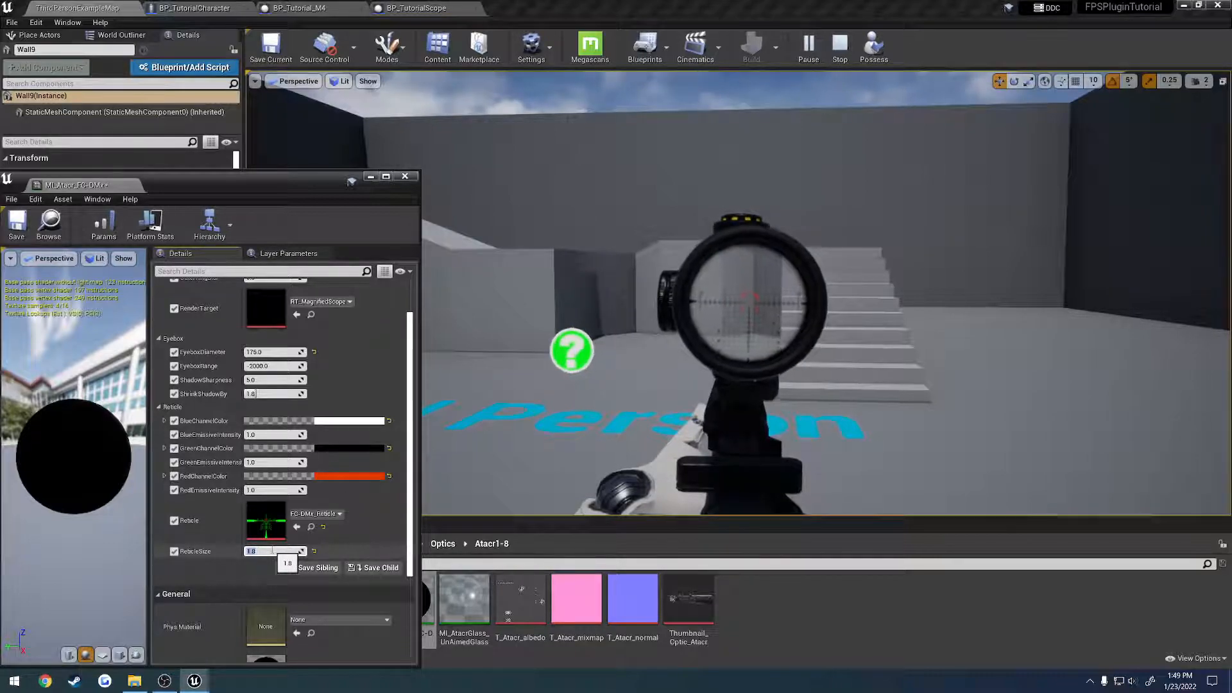
type("0.65")
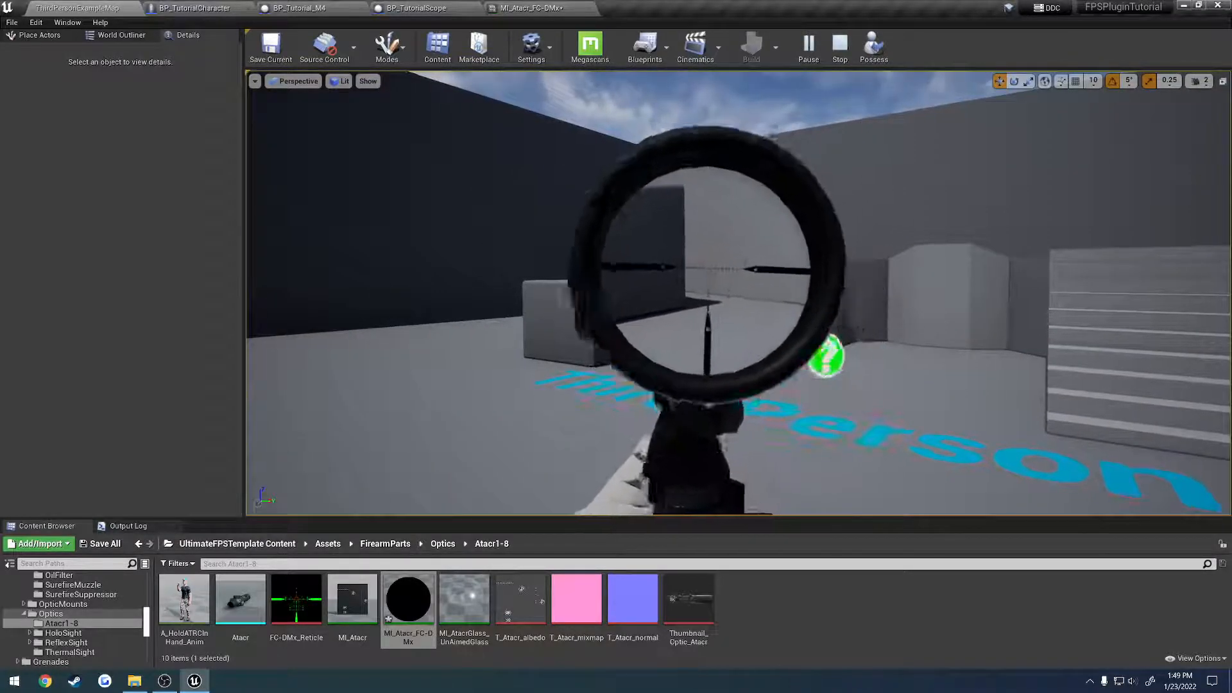
- Lower EyeboxDiameter to 100 and view the heavier scope shadow in play
left_click(410, 8)
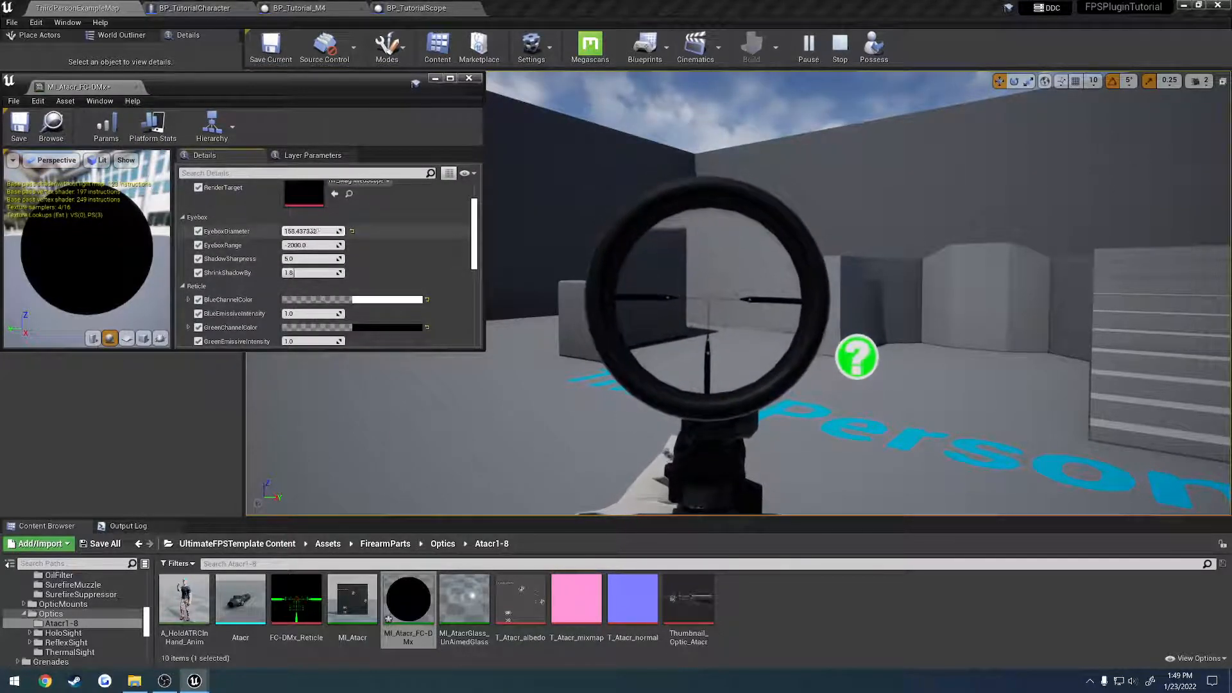
type("100.0")
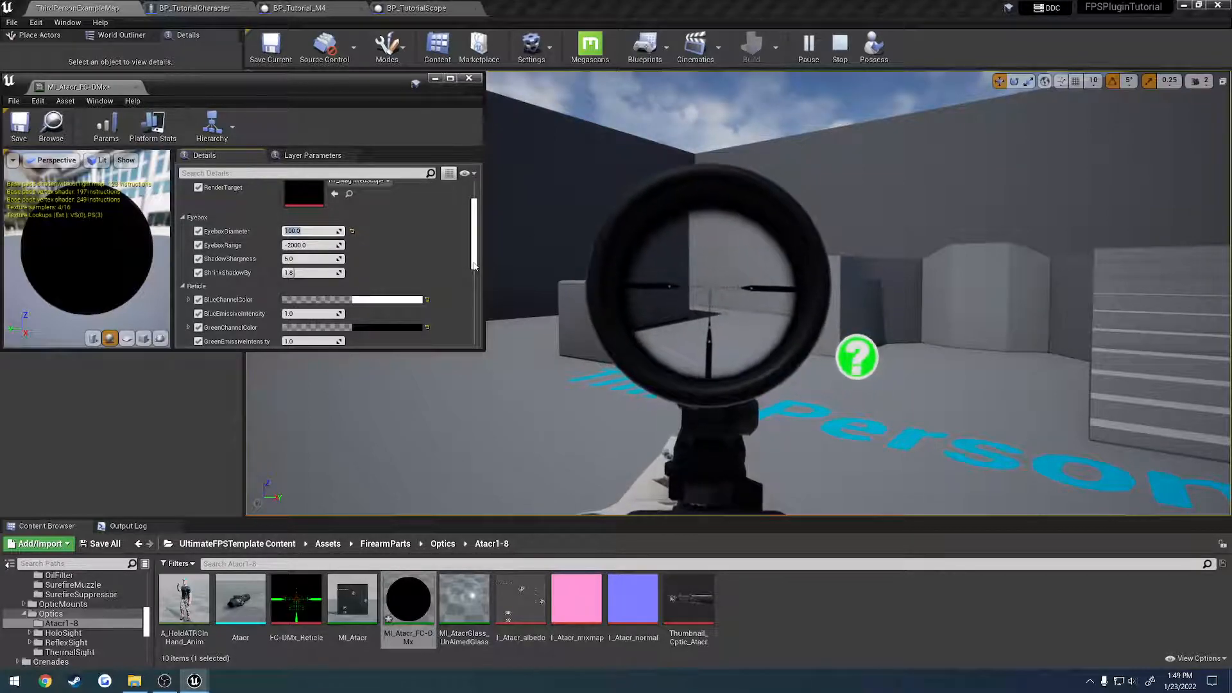
type("3")
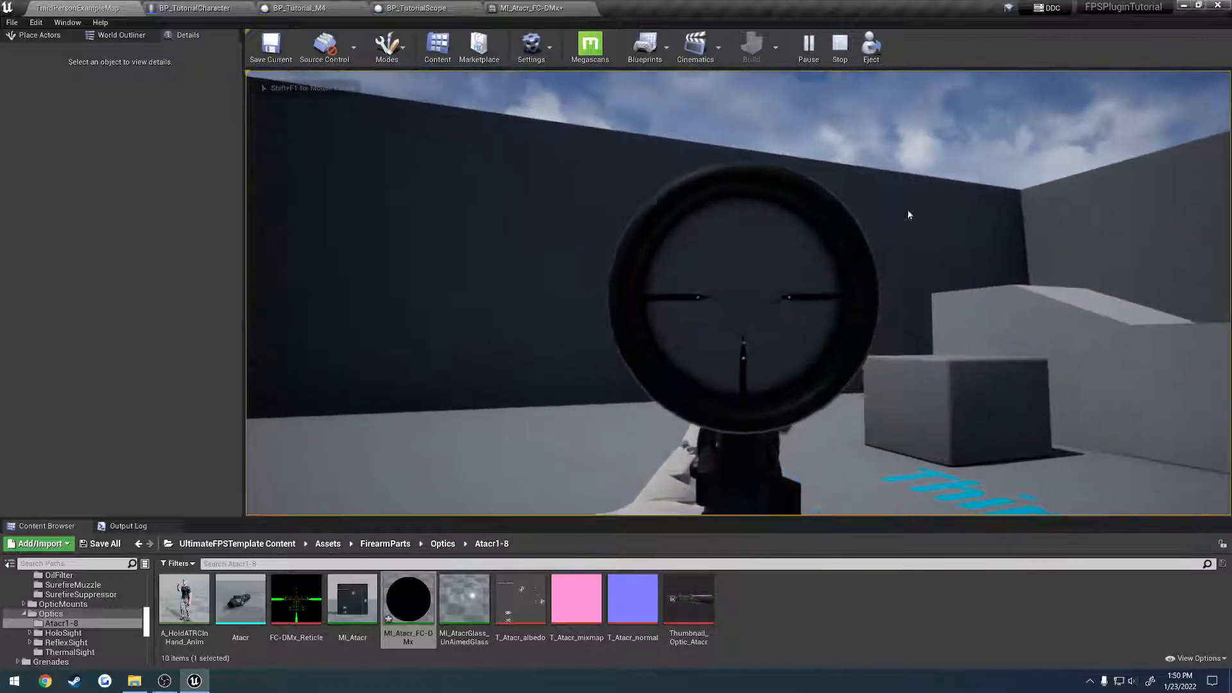
left_click(838, 49)
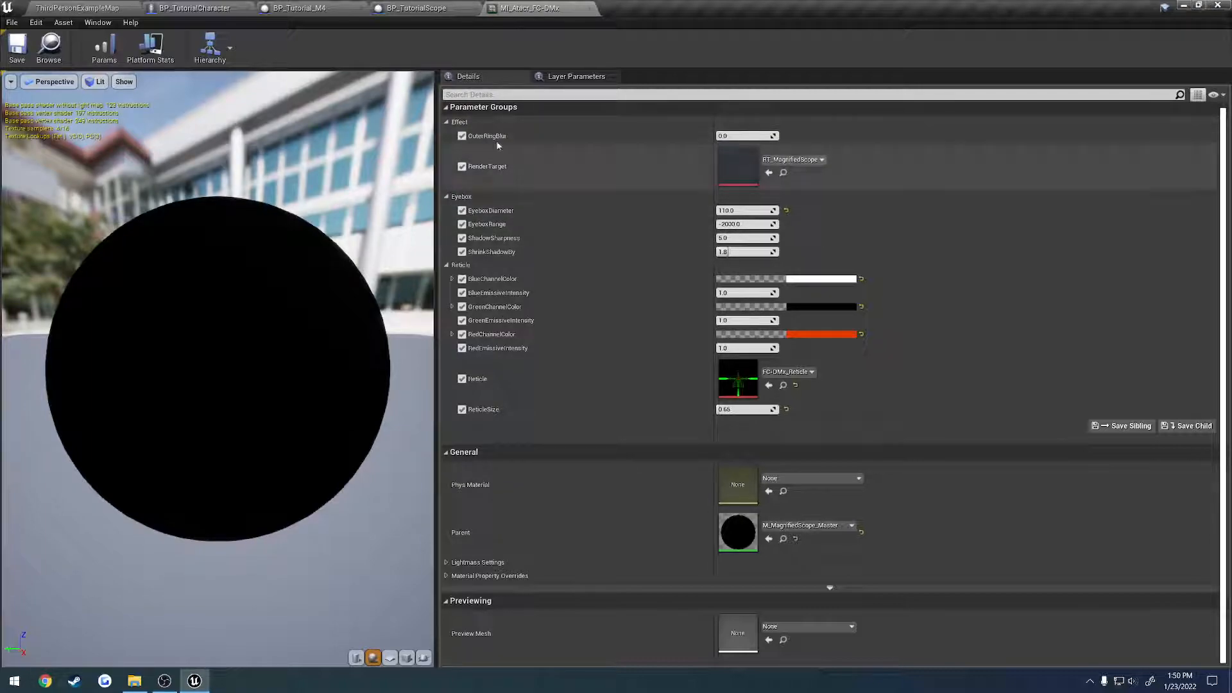
mouse_move(556, 128)
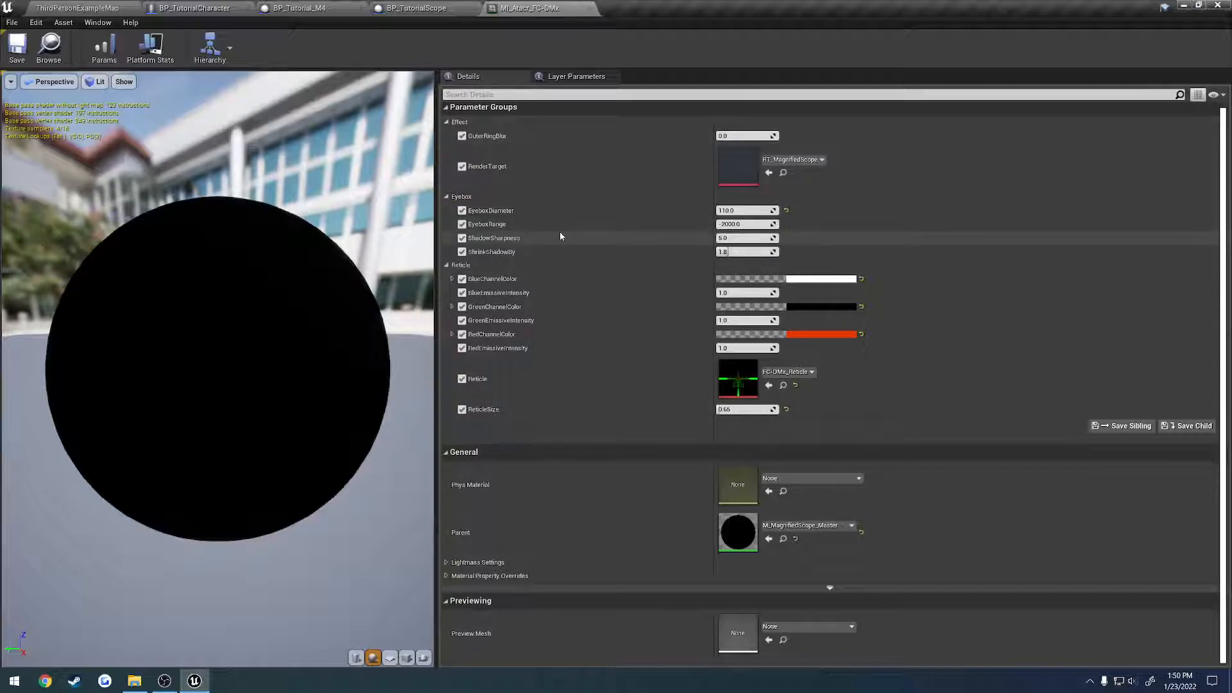
mouse_move(538, 281)
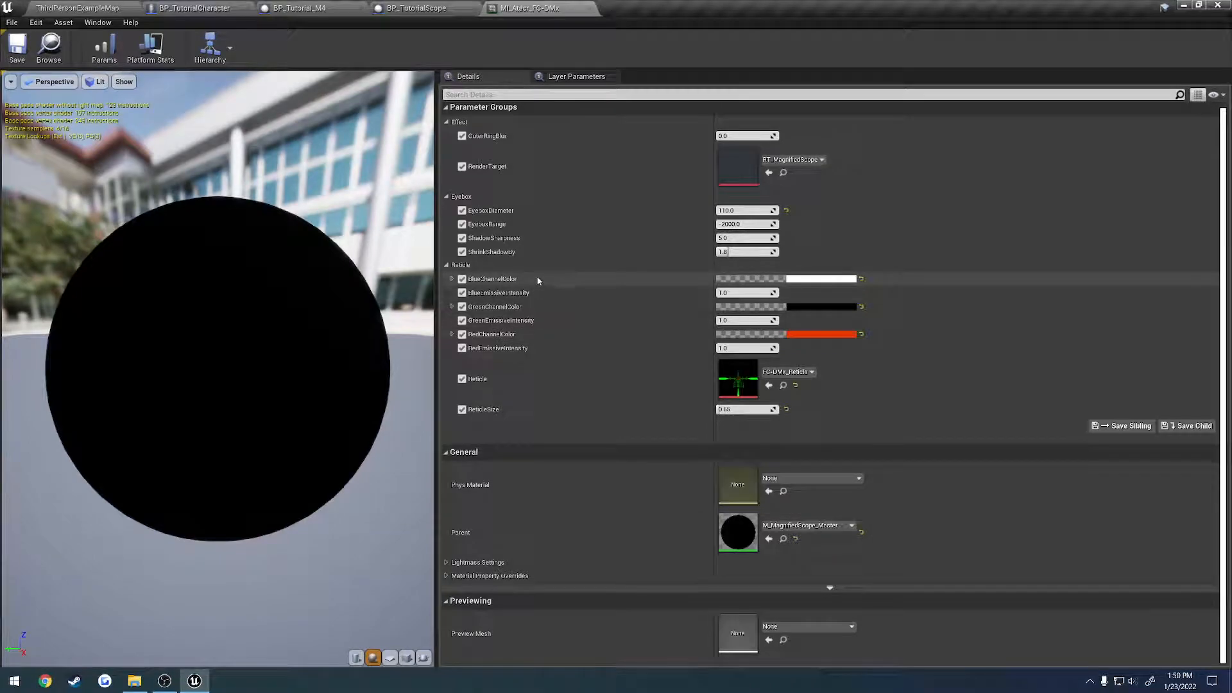
mouse_move(505, 149)
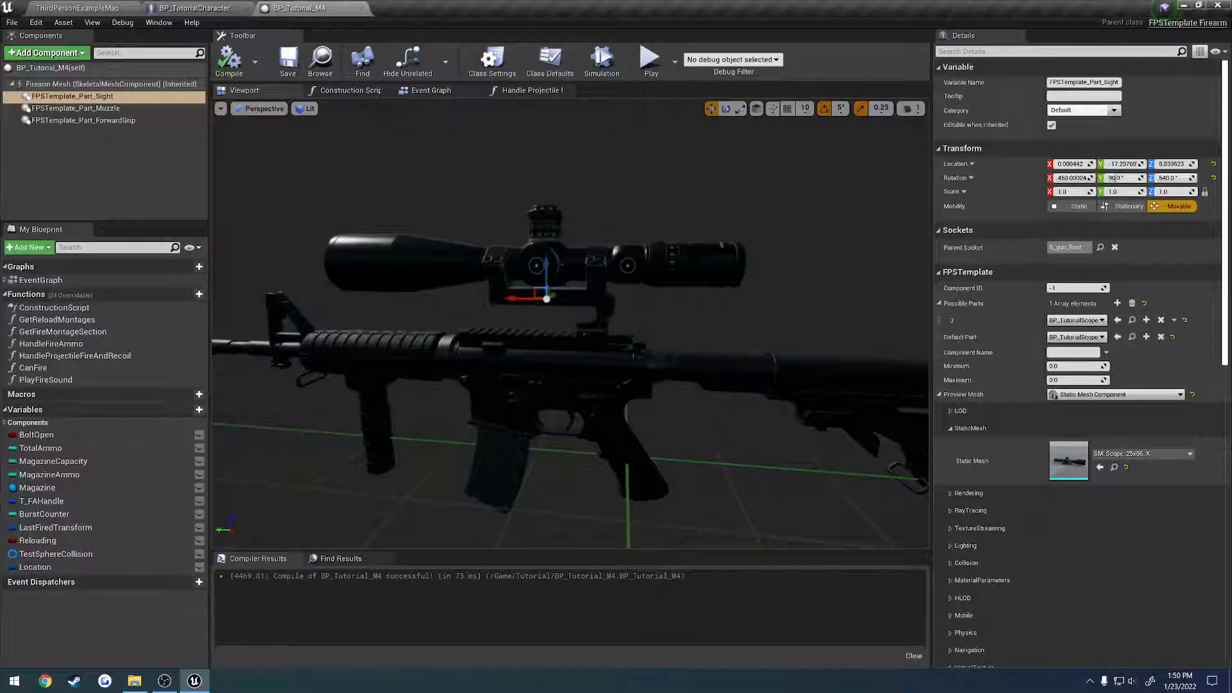
- Drag the sight component's gizmo to move the scope along the M4 rail
left_click_drag(544, 271, 577, 322)
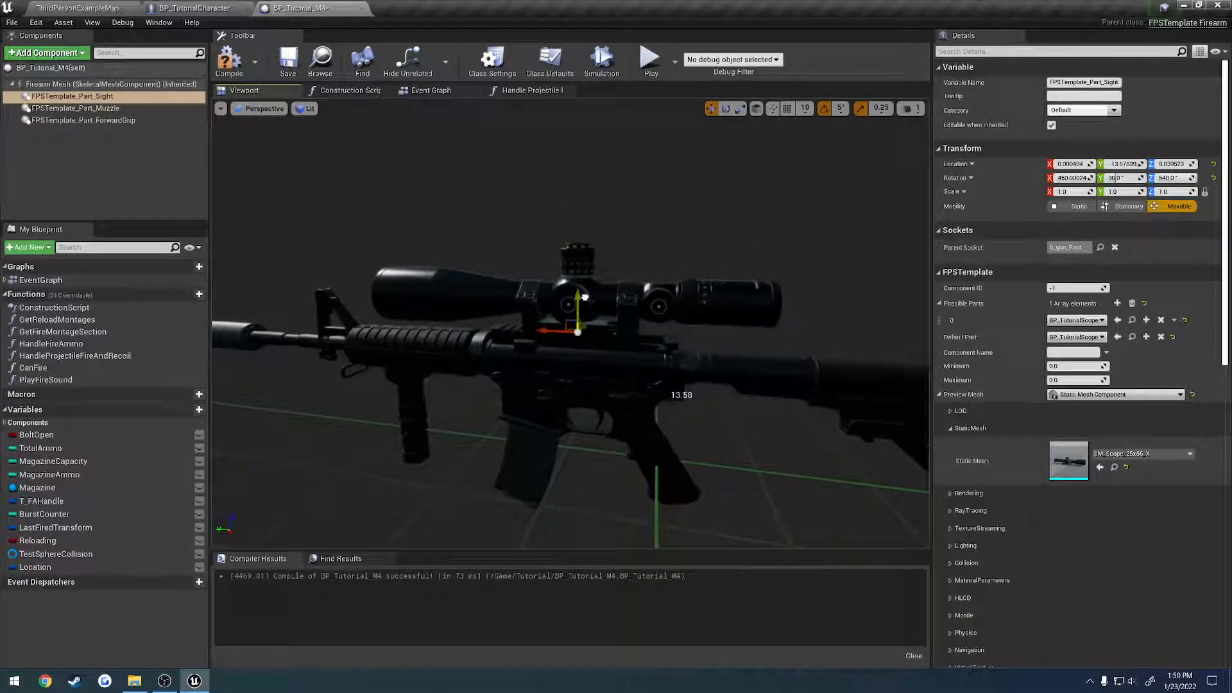